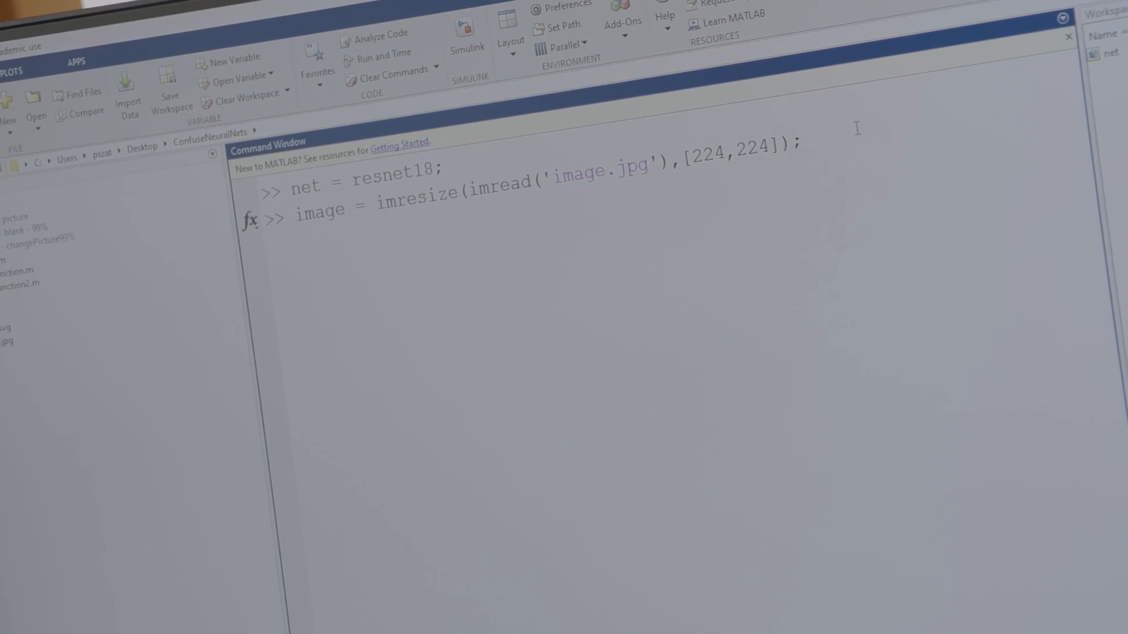
Resize image.jpg to 224x224, then enter [cat,res] = classify(net,image); at the prompt
key("enter")
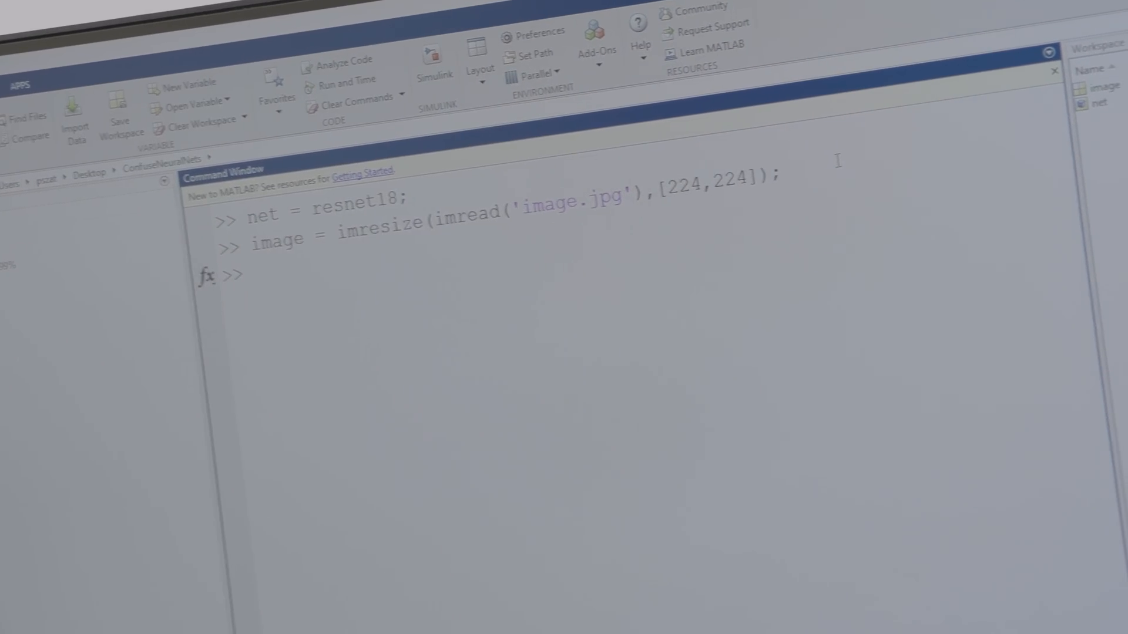
type("[cat,res] = classify(net,image);")
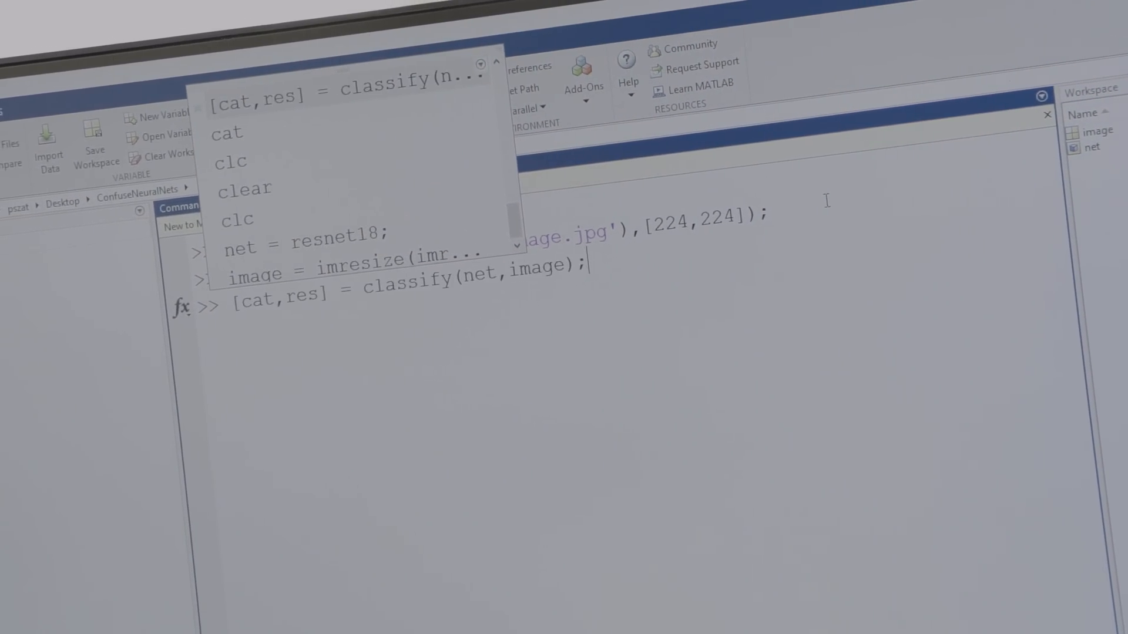